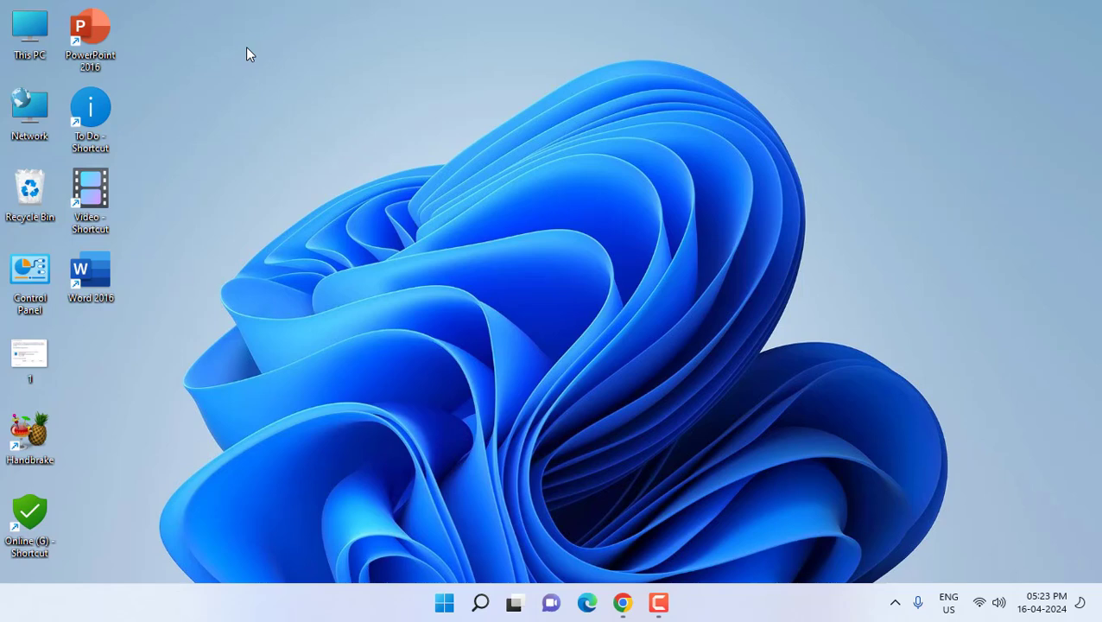
{"action": "mouse_move", "coordinate": [331, 147]}
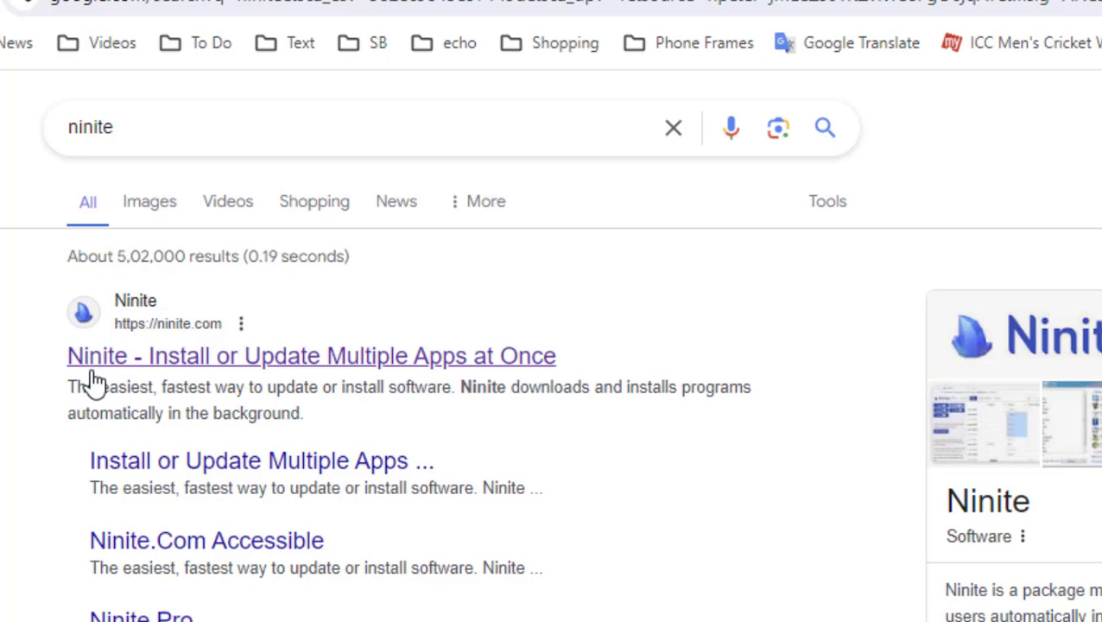
{"action": "mouse_move", "coordinate": [259, 176]}
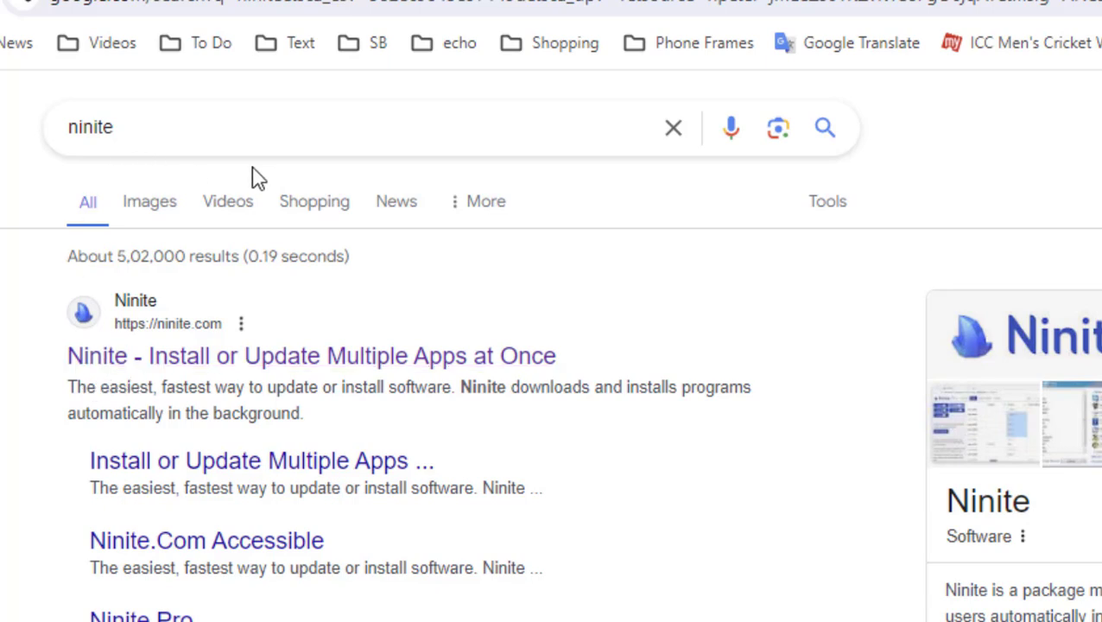
{"action": "mouse_move", "coordinate": [164, 371]}
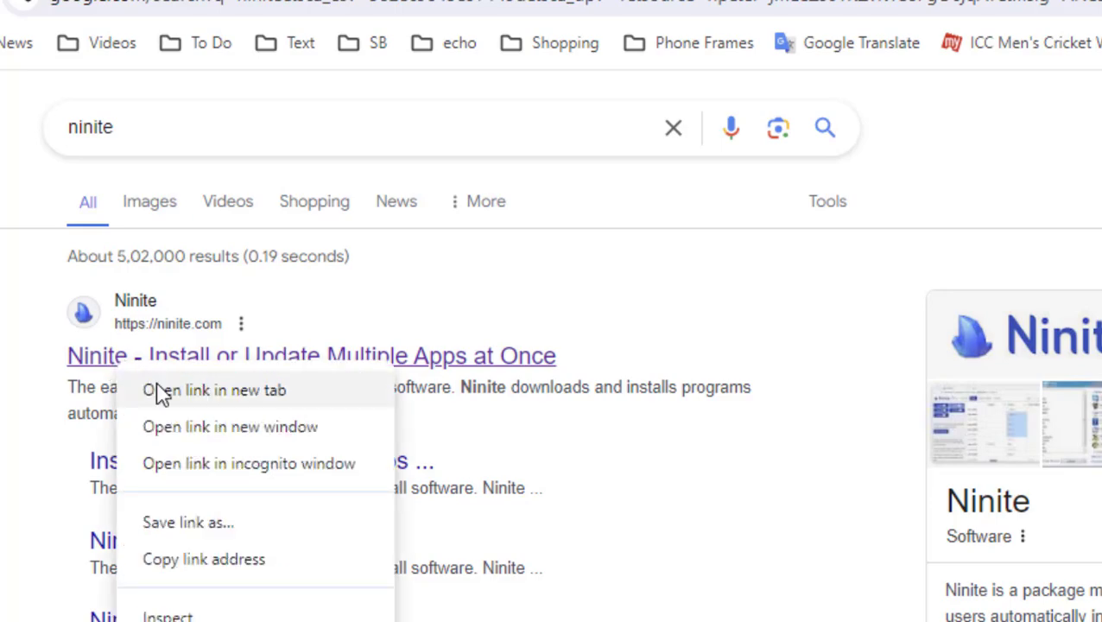
Open the 'Ninite - Install or Update Multiple Apps at Once' result in a new tab
{"action": "left_click", "coordinate": [214, 390]}
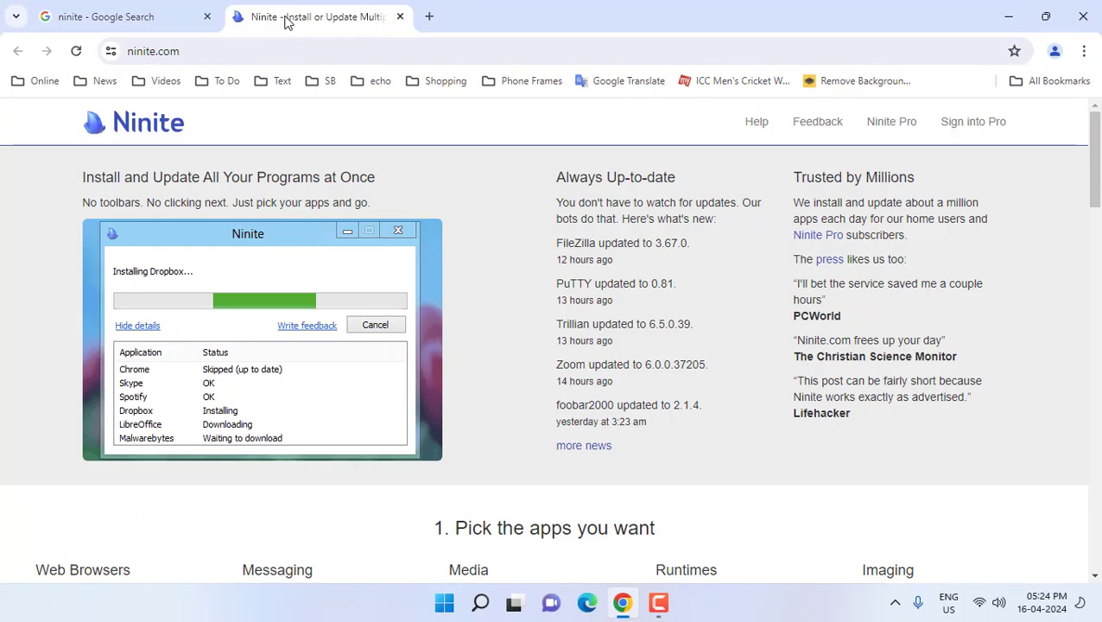
Tick Firefox, Dropbox and the other browser, messaging and media picks in the app list
{"action": "scroll", "scroll_direction": "down", "scroll_amount": 3}
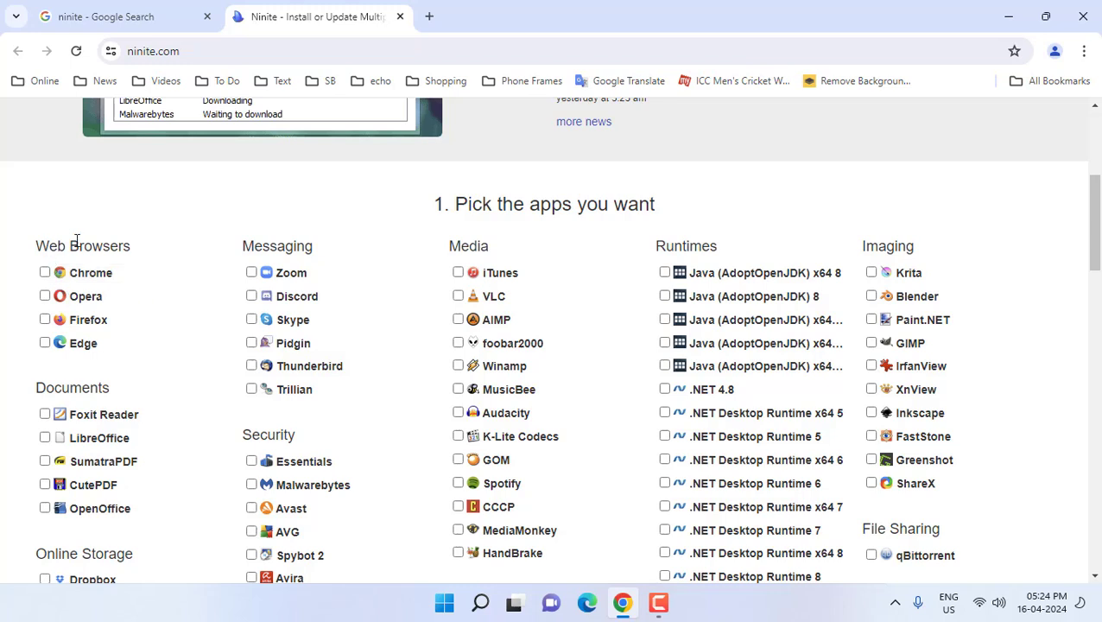
{"action": "mouse_move", "coordinate": [169, 238]}
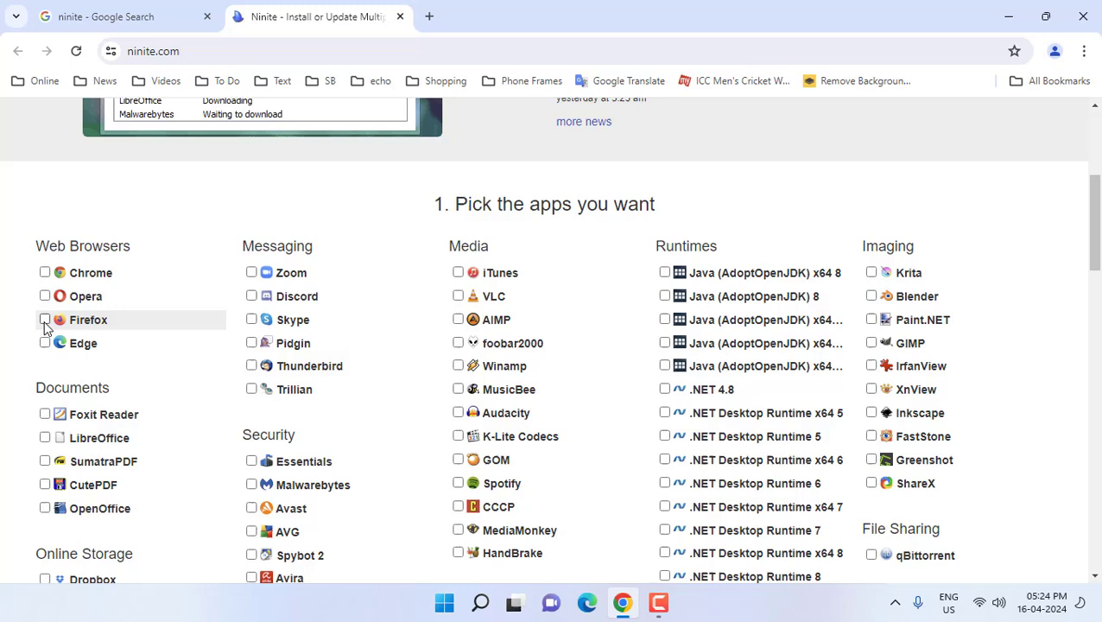
{"action": "left_click", "coordinate": [45, 318]}
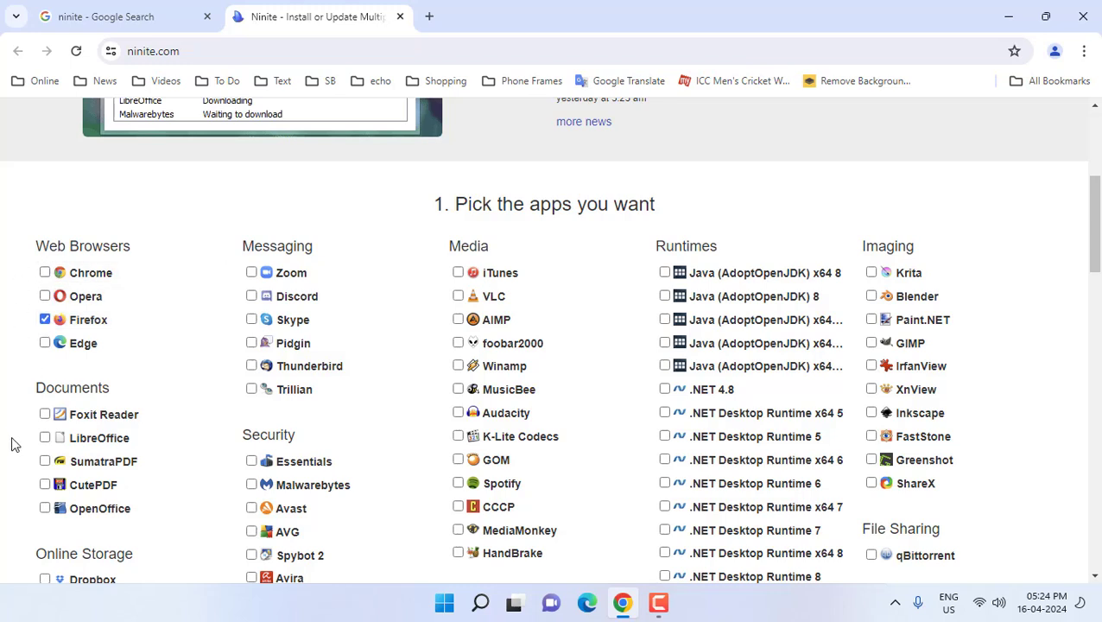
{"action": "mouse_move", "coordinate": [4, 408]}
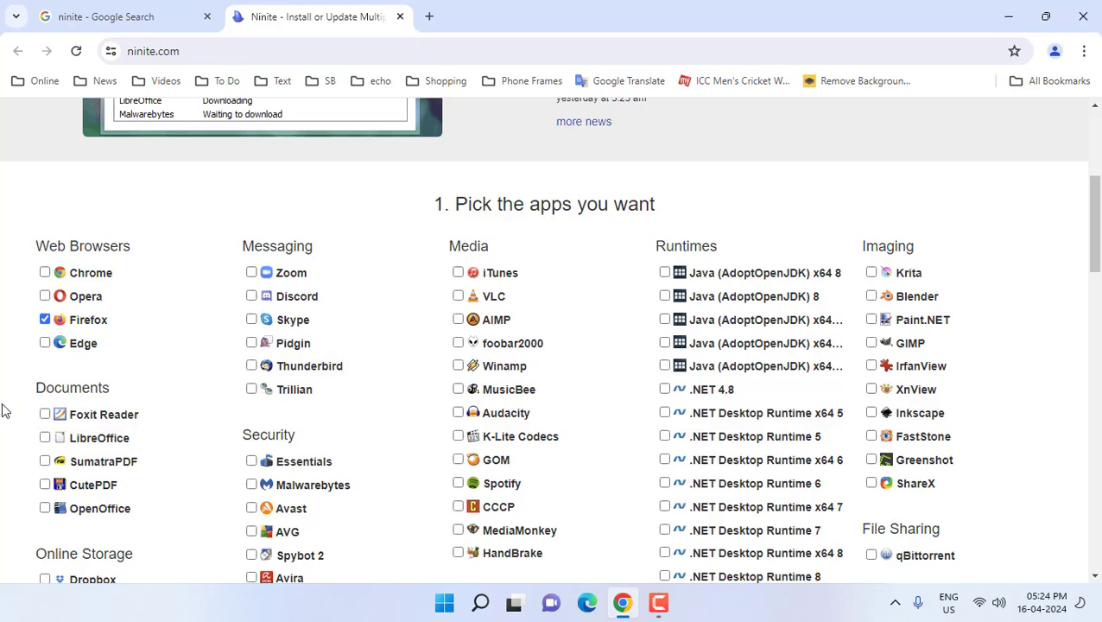
{"action": "scroll", "scroll_direction": "down", "scroll_amount": 3}
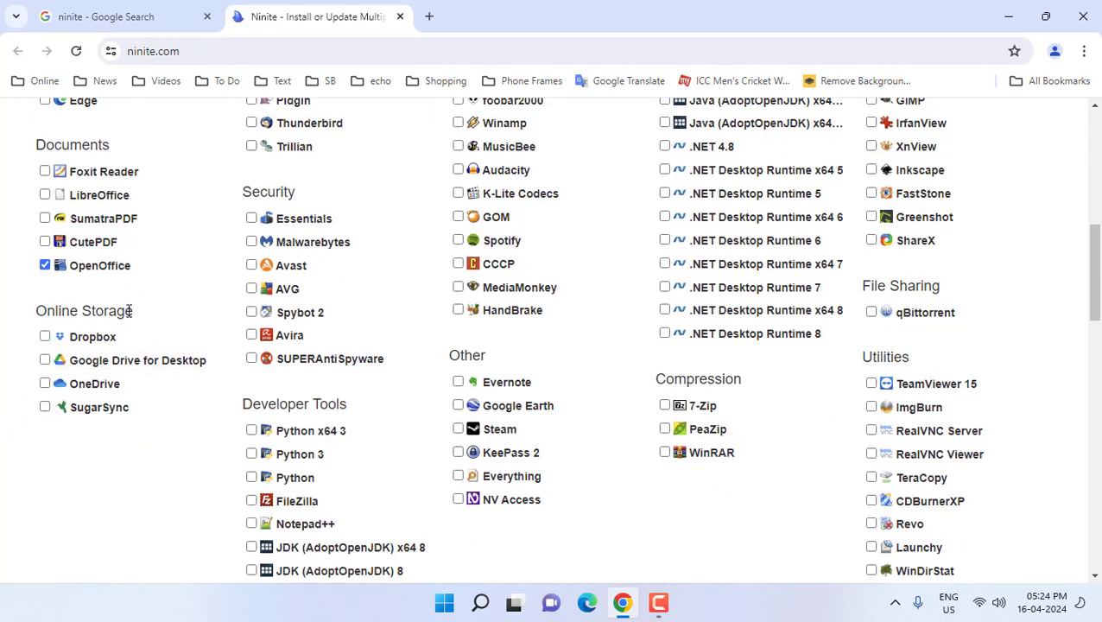
{"action": "left_click", "coordinate": [45, 335]}
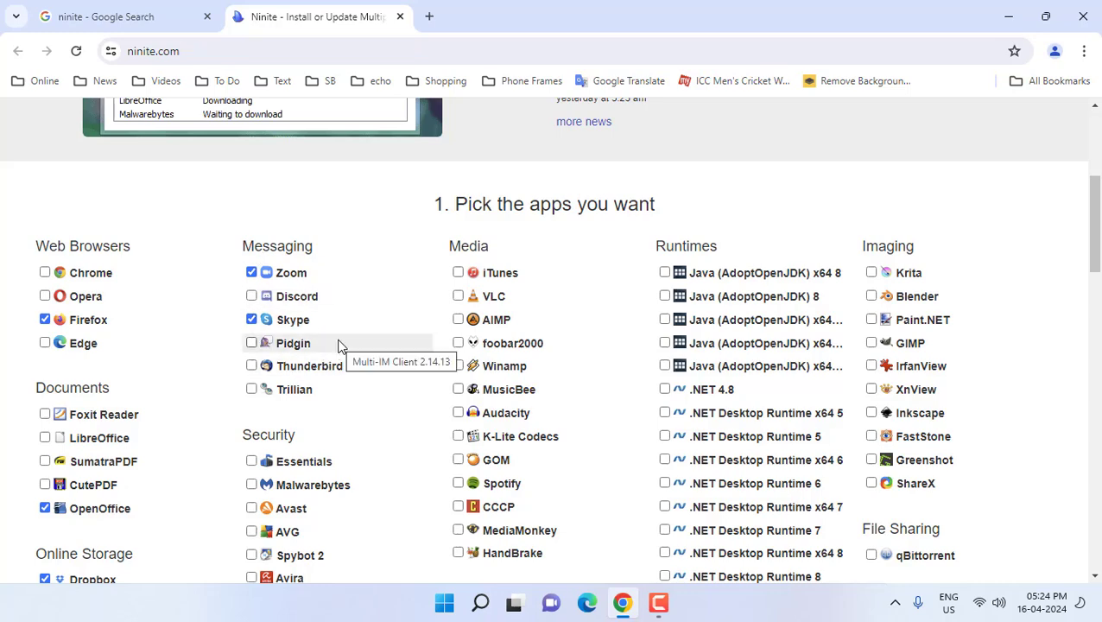
{"action": "scroll", "scroll_direction": "down", "scroll_amount": 3}
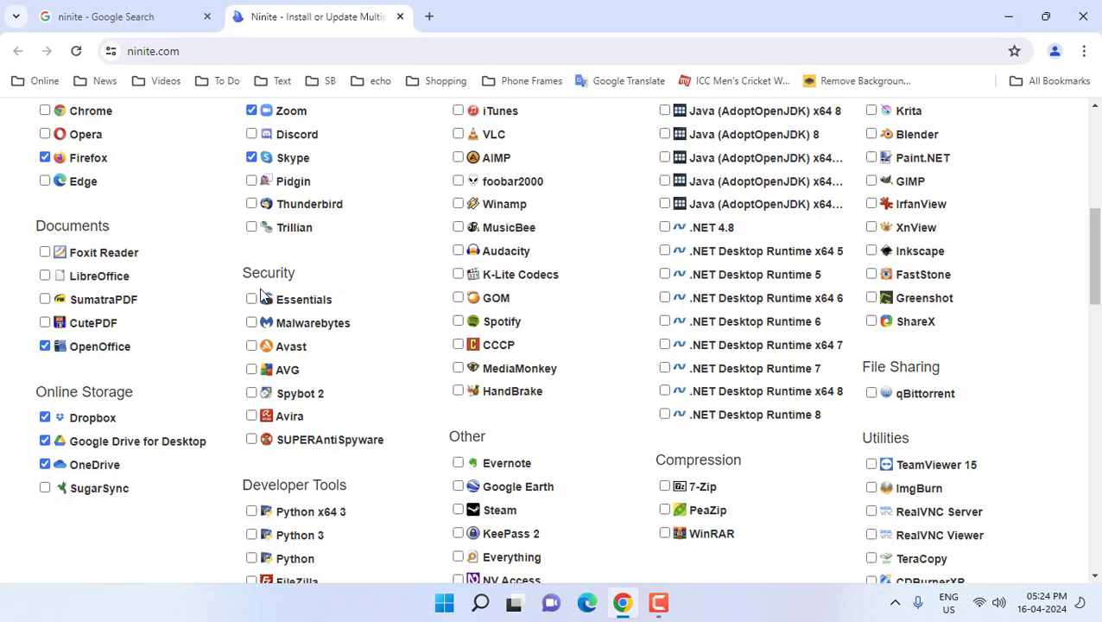
{"action": "scroll", "scroll_direction": "down", "scroll_amount": 3}
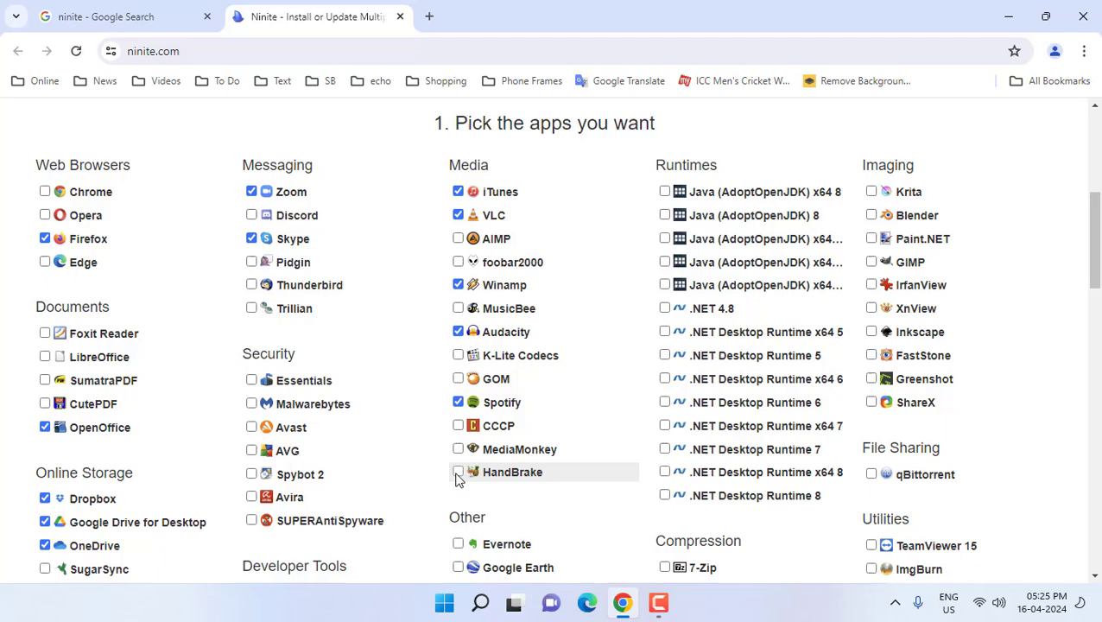
Tick Google Earth and WinRAR in the app list
{"action": "scroll", "scroll_direction": "down", "scroll_amount": 3}
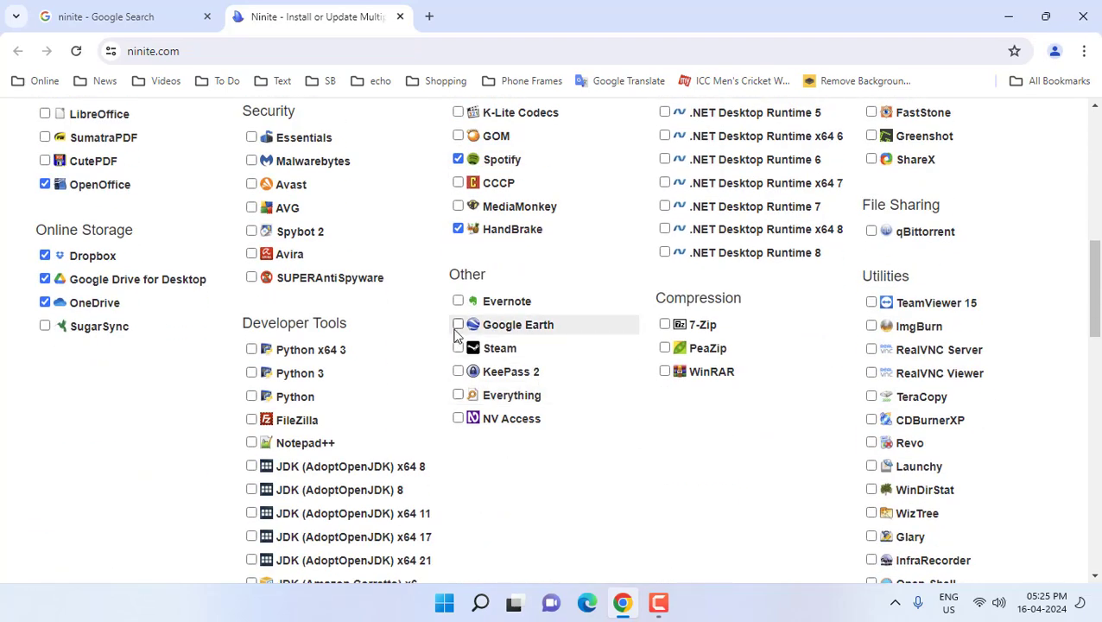
{"action": "left_click", "coordinate": [457, 325]}
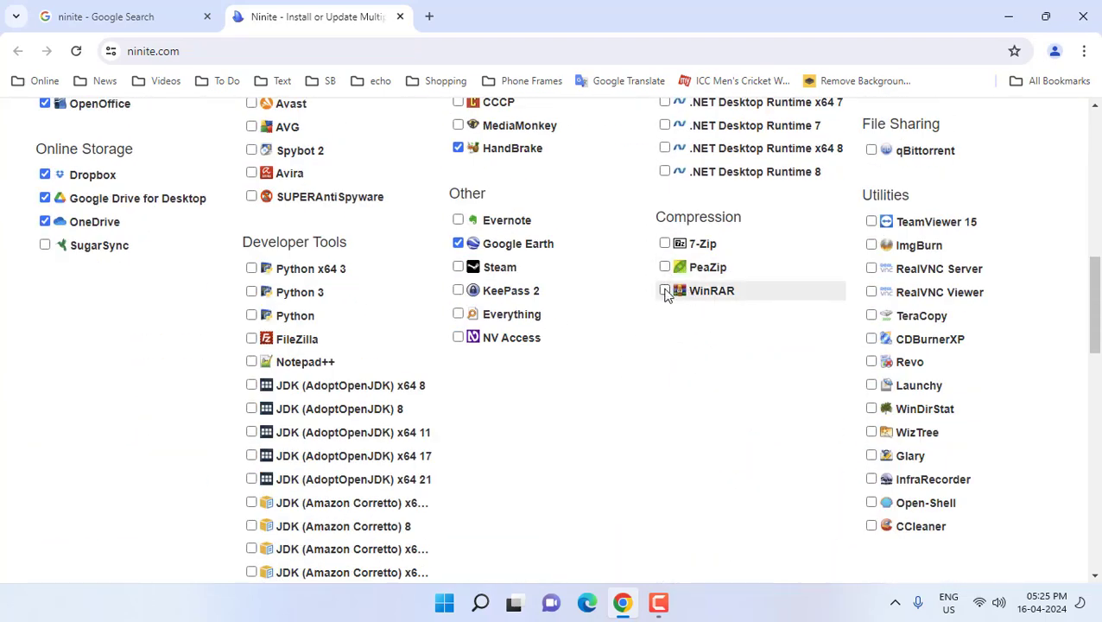
{"action": "left_click", "coordinate": [663, 290]}
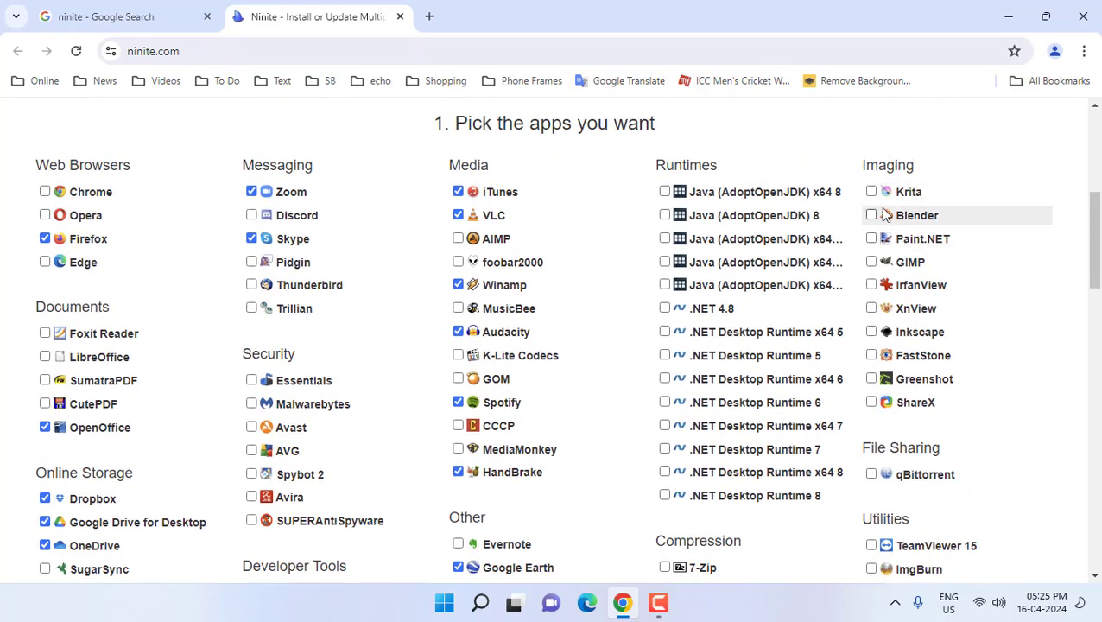
Tick TeamViewer 15, Revo and CCleaner, reaching the 'Get Your Ninite' button
{"action": "scroll", "scroll_direction": "down", "scroll_amount": 3}
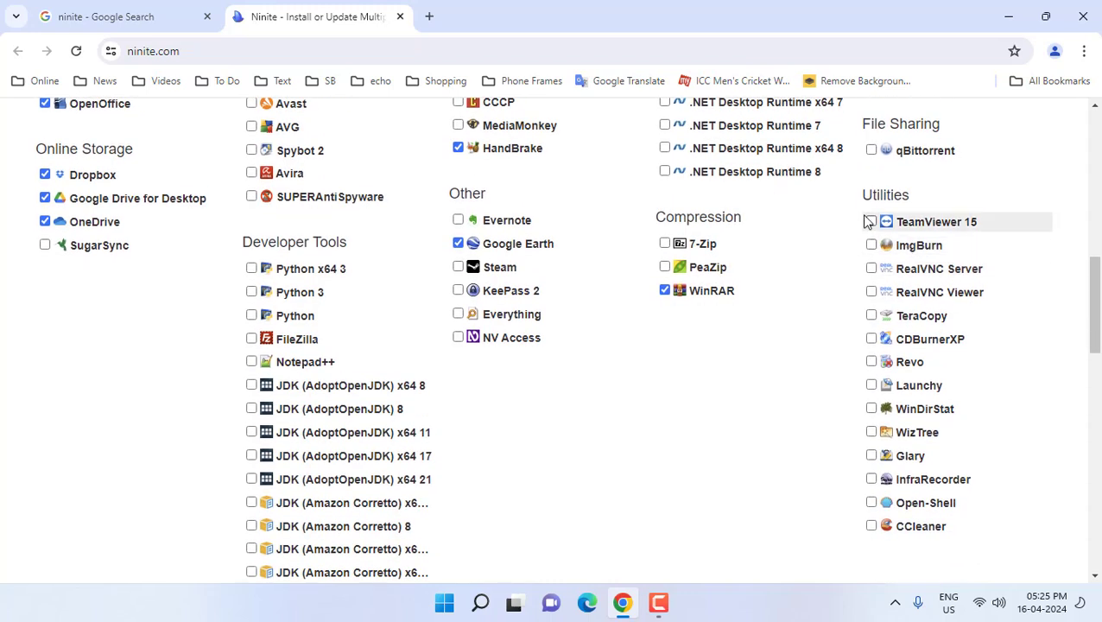
{"action": "left_click", "coordinate": [870, 221]}
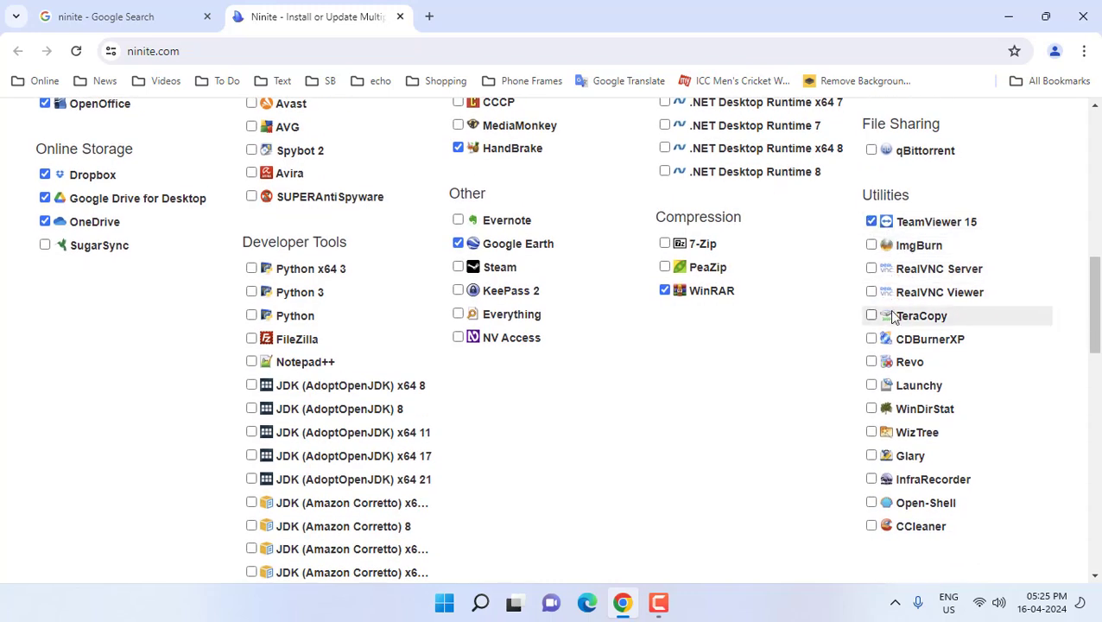
{"action": "left_click", "coordinate": [871, 361]}
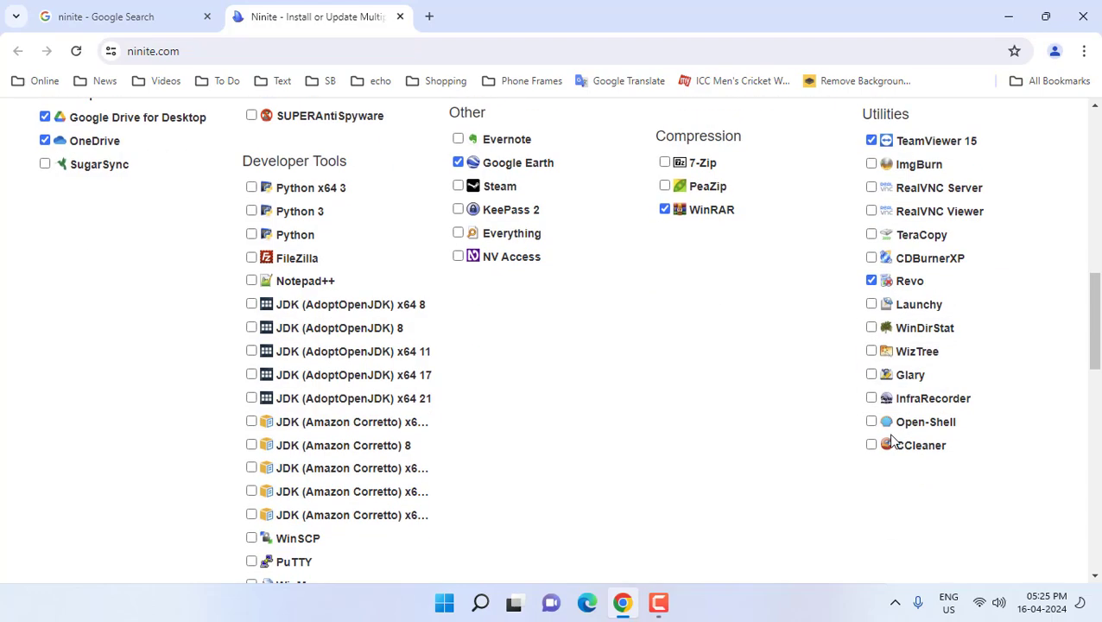
{"action": "left_click", "coordinate": [871, 446]}
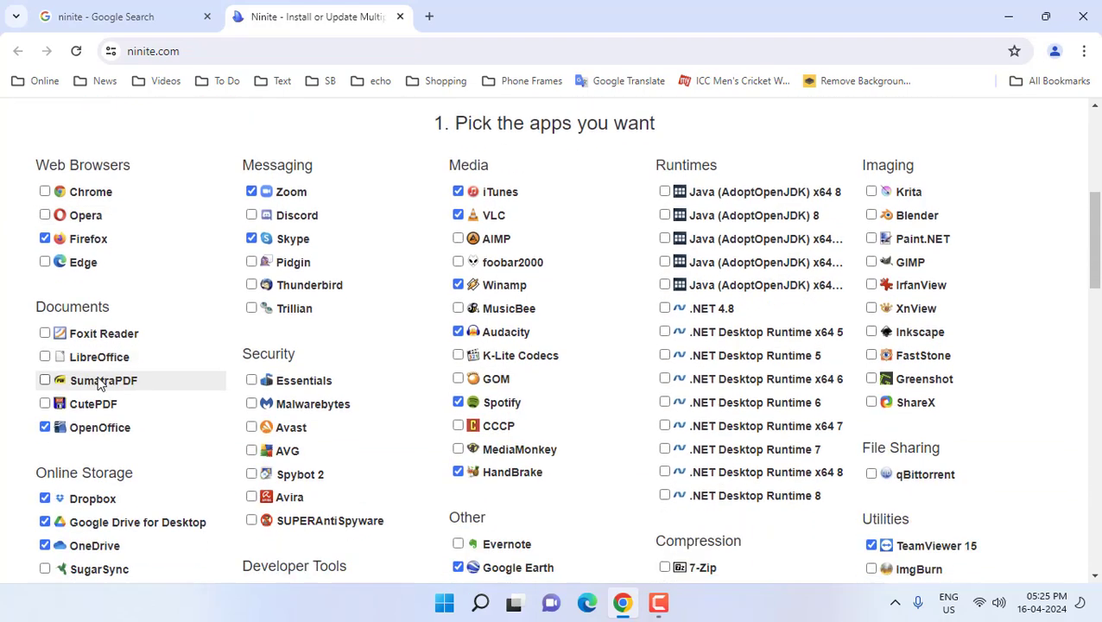
{"action": "scroll", "scroll_direction": "down", "scroll_amount": 3}
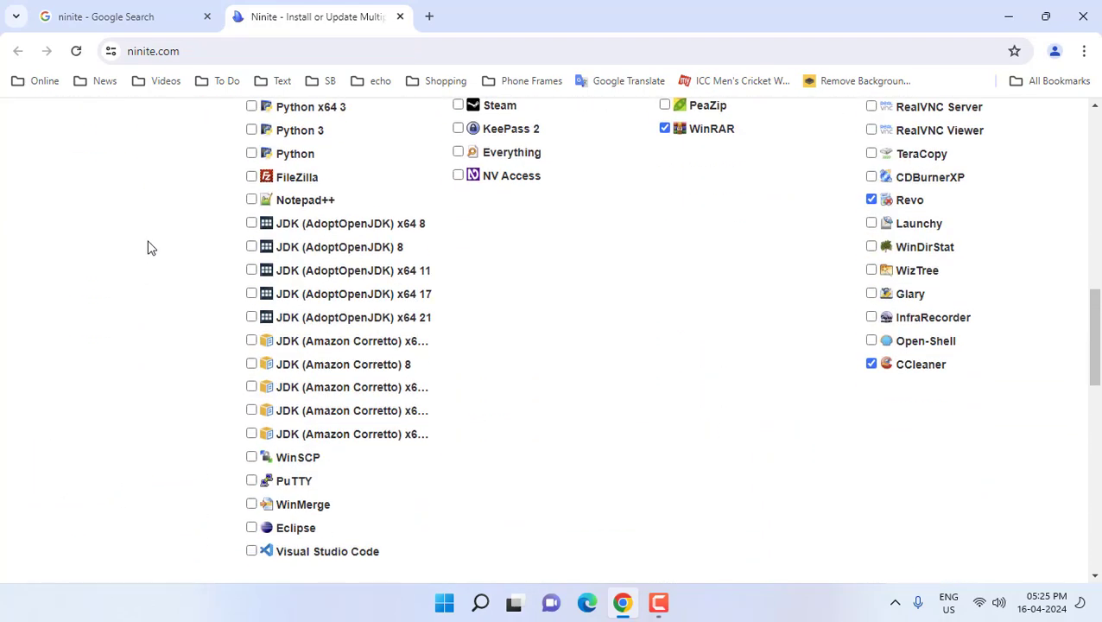
{"action": "scroll", "scroll_direction": "down", "scroll_amount": 3}
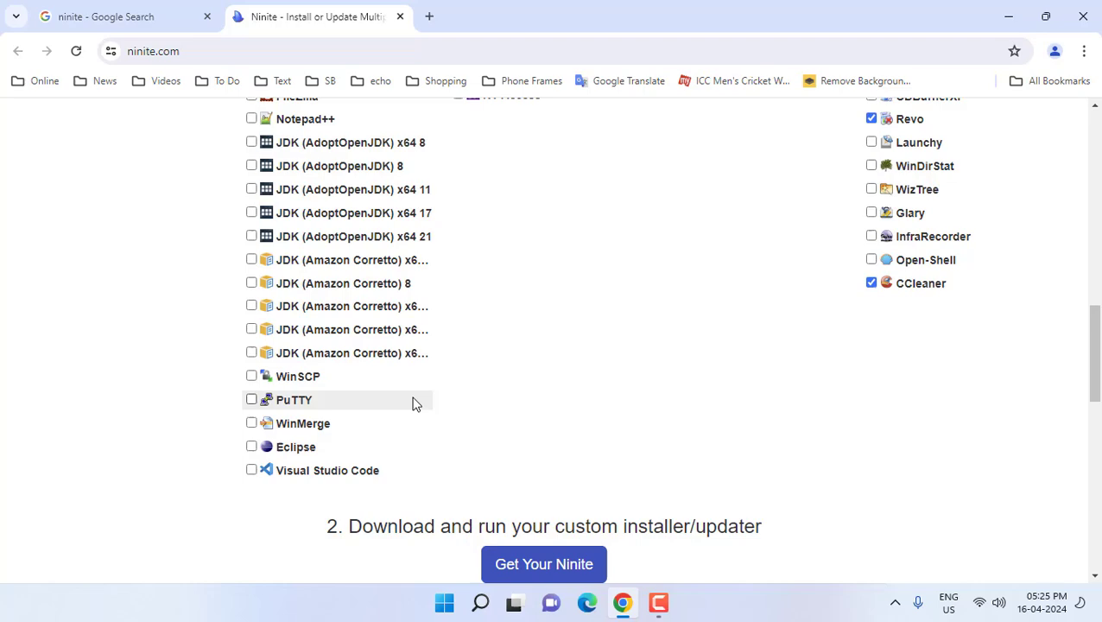
{"action": "scroll", "scroll_direction": "down", "scroll_amount": 3}
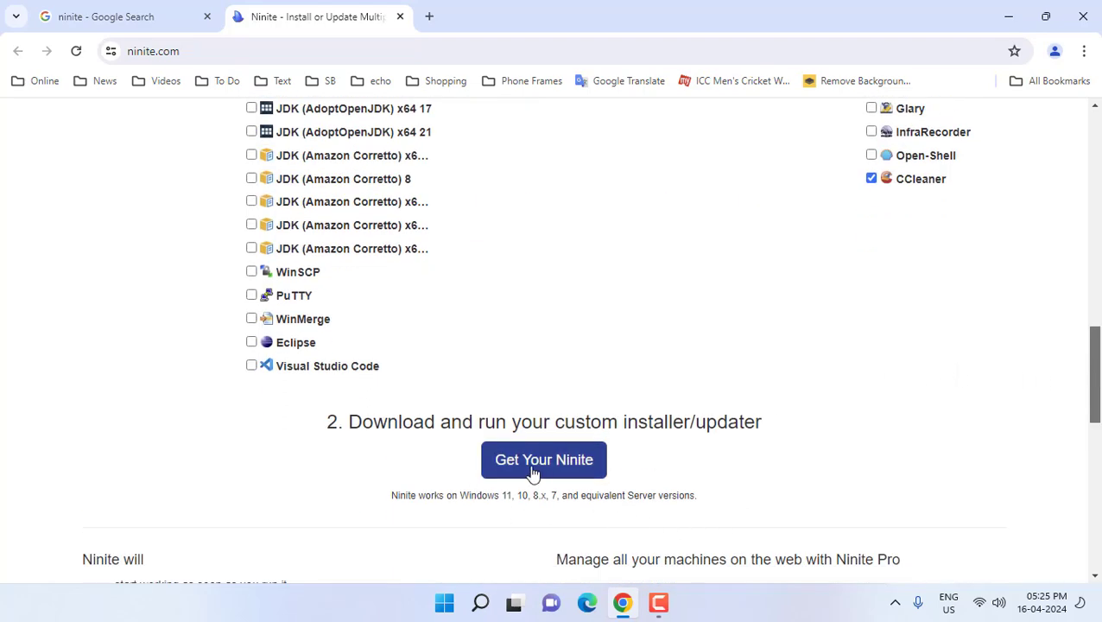
Download the custom Ninite installer for the chosen apps to the desktop
{"action": "left_click", "coordinate": [542, 459]}
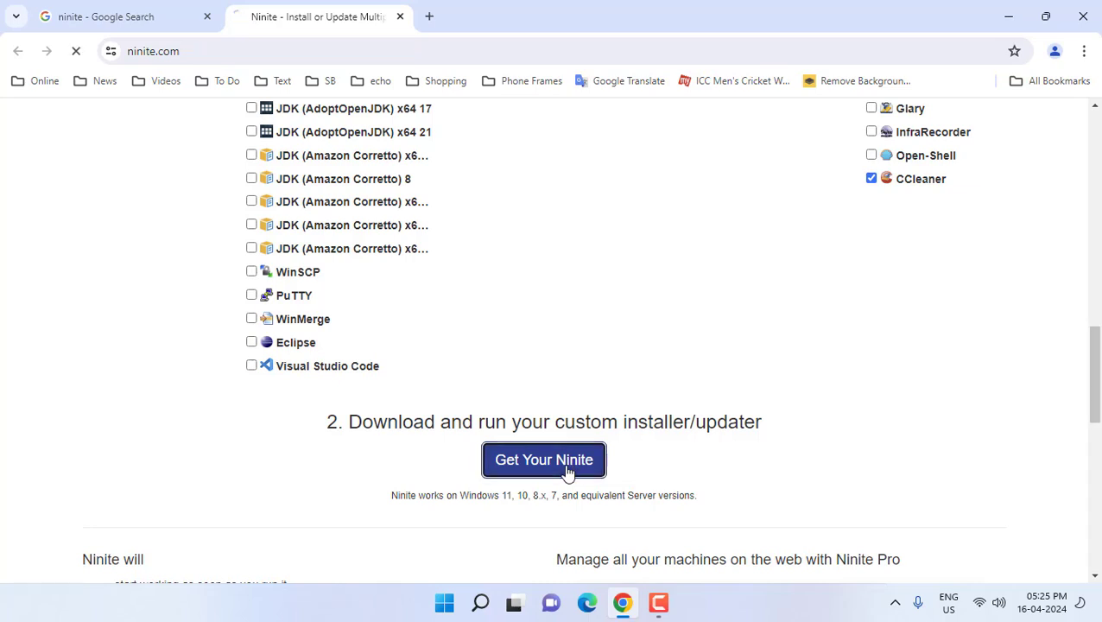
{"action": "left_click", "coordinate": [544, 459]}
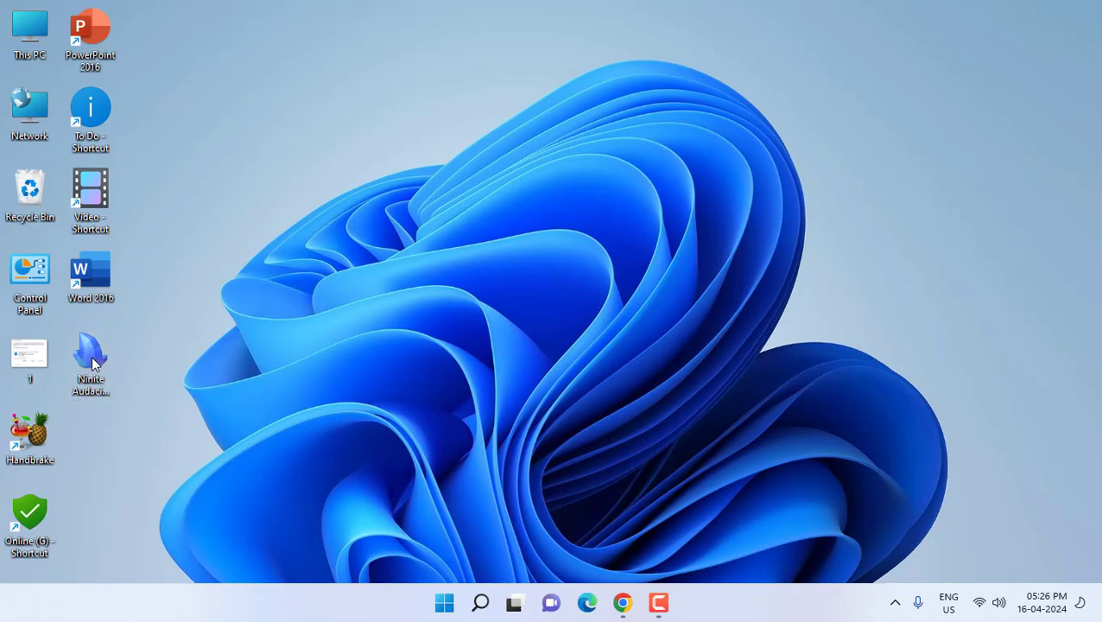
Run the Ninite installer from the desktop and show each app's download status
{"action": "double_click", "coordinate": [90, 354]}
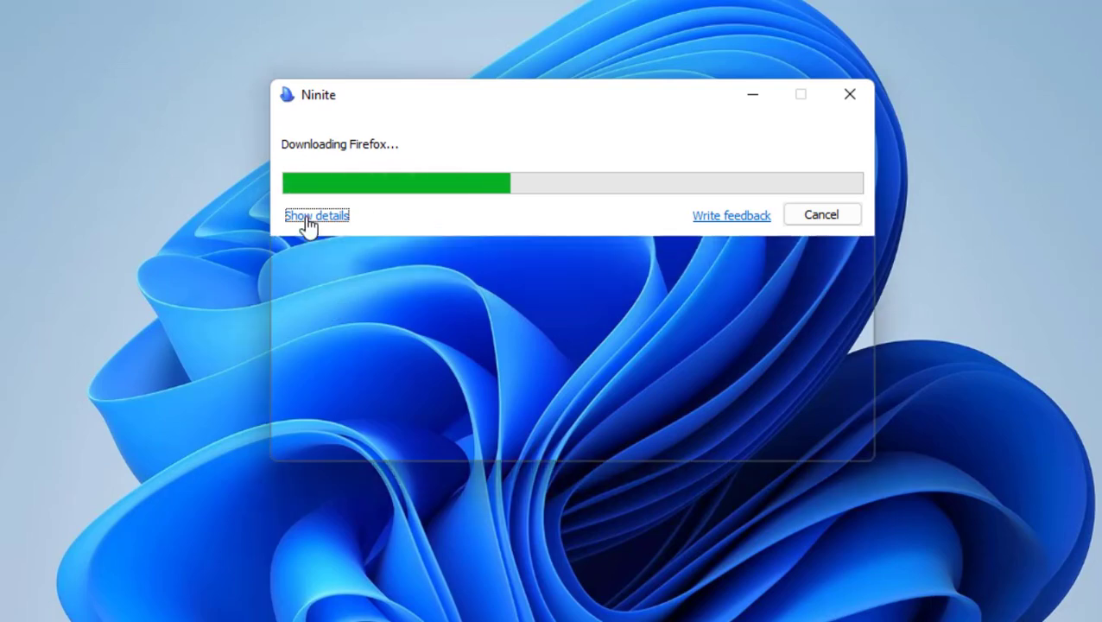
{"action": "left_click", "coordinate": [316, 214]}
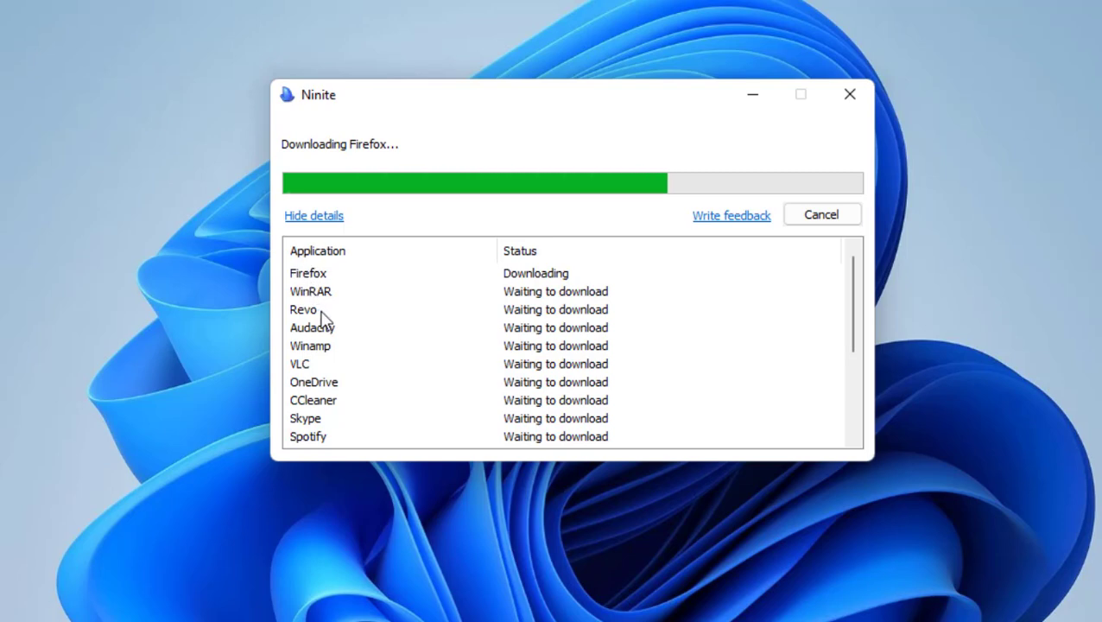
{"action": "scroll", "scroll_direction": "down", "scroll_amount": 3}
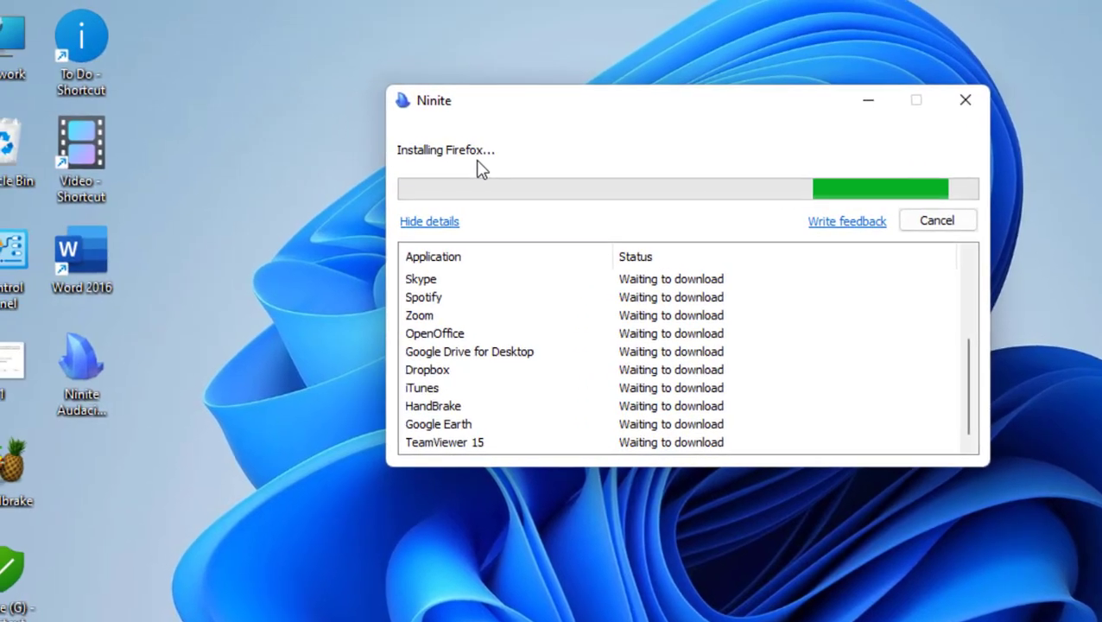
{"action": "mouse_move", "coordinate": [447, 362]}
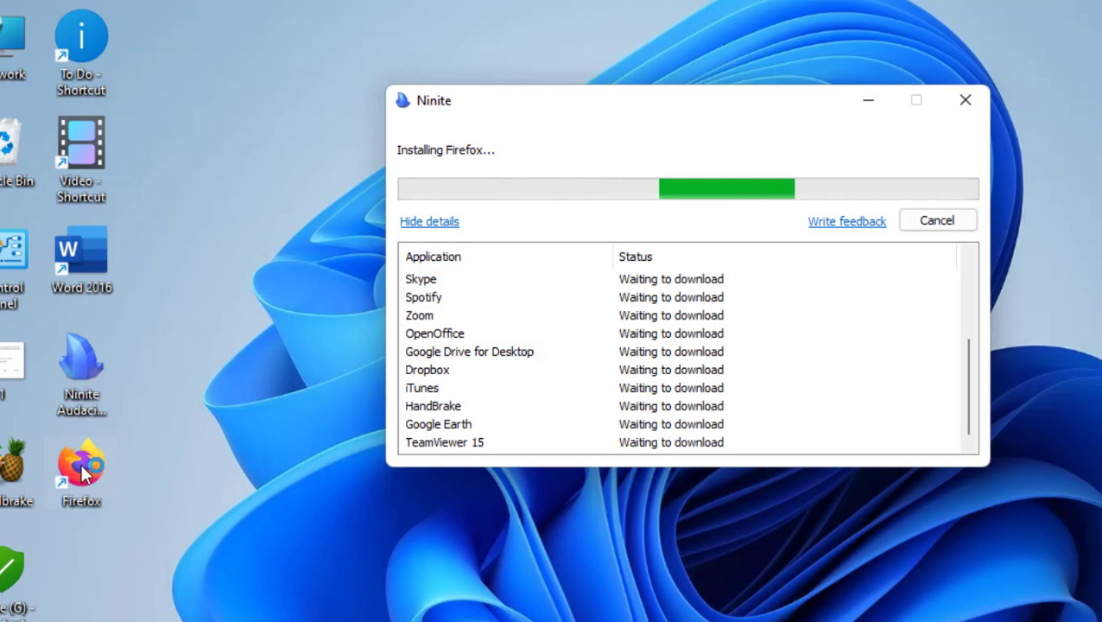
{"action": "left_click", "coordinate": [936, 219]}
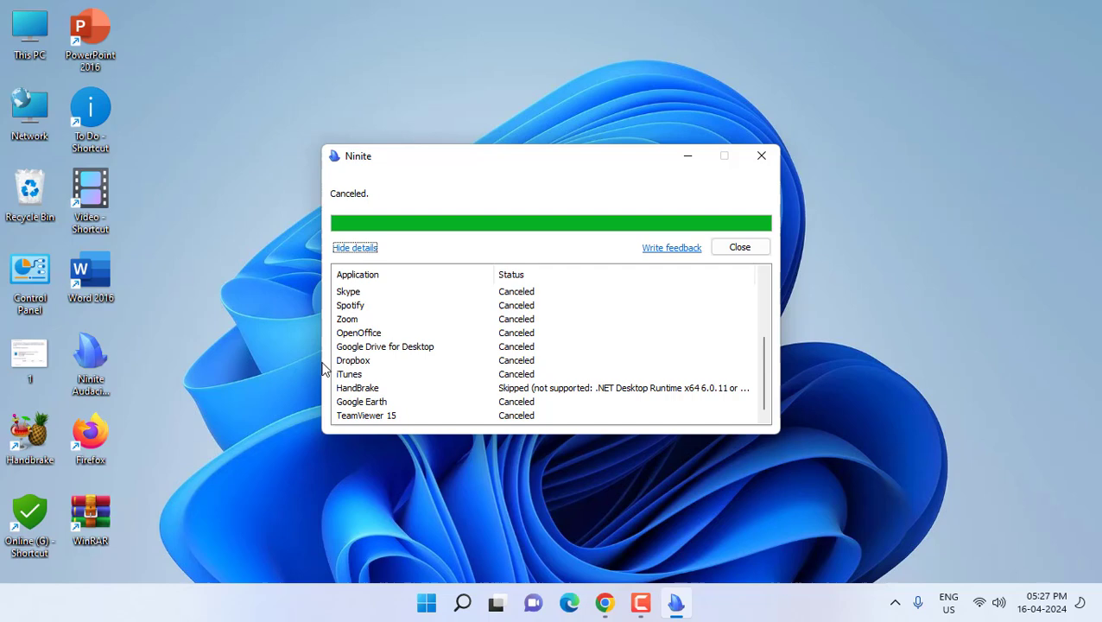
{"action": "mouse_move", "coordinate": [188, 413]}
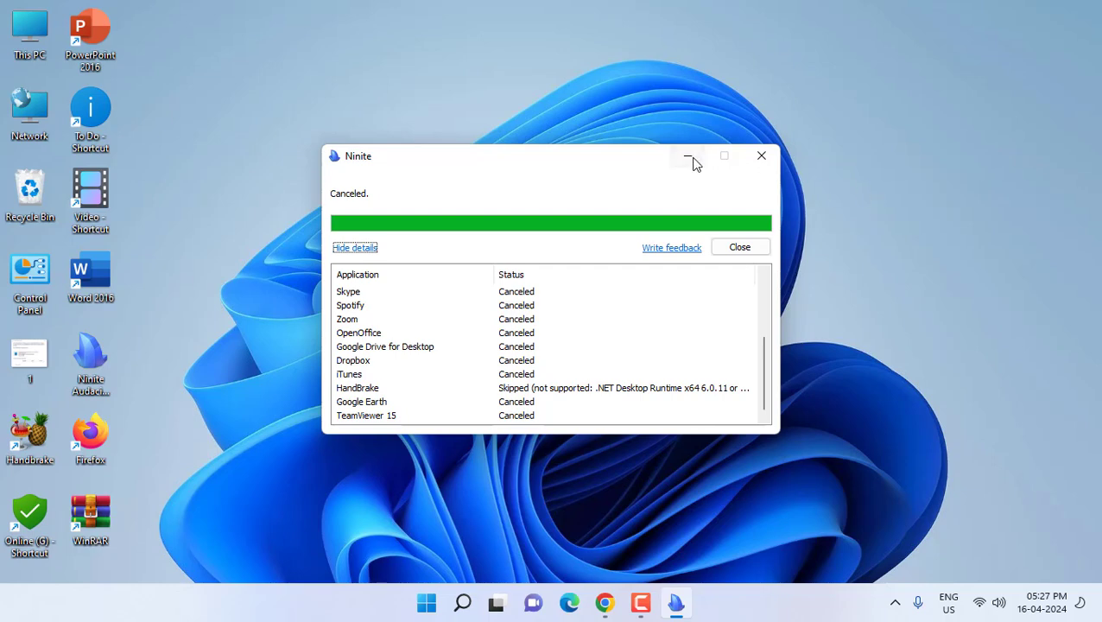
Minimise the finished Ninite window, leaving the Firefox and WinRAR shortcuts on the desktop
{"action": "left_click", "coordinate": [739, 246]}
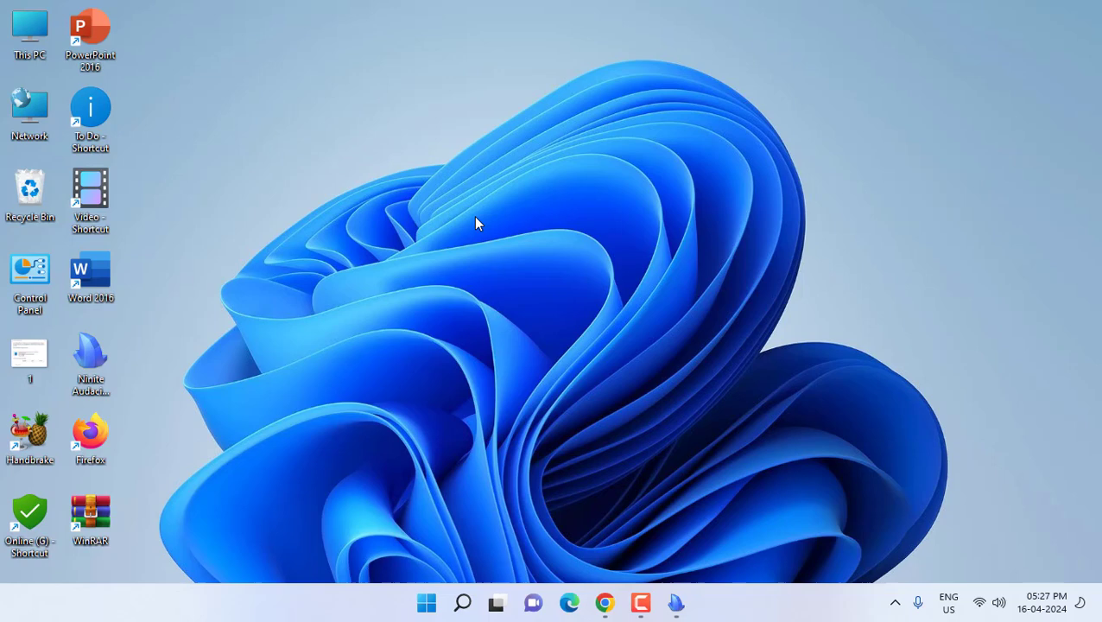